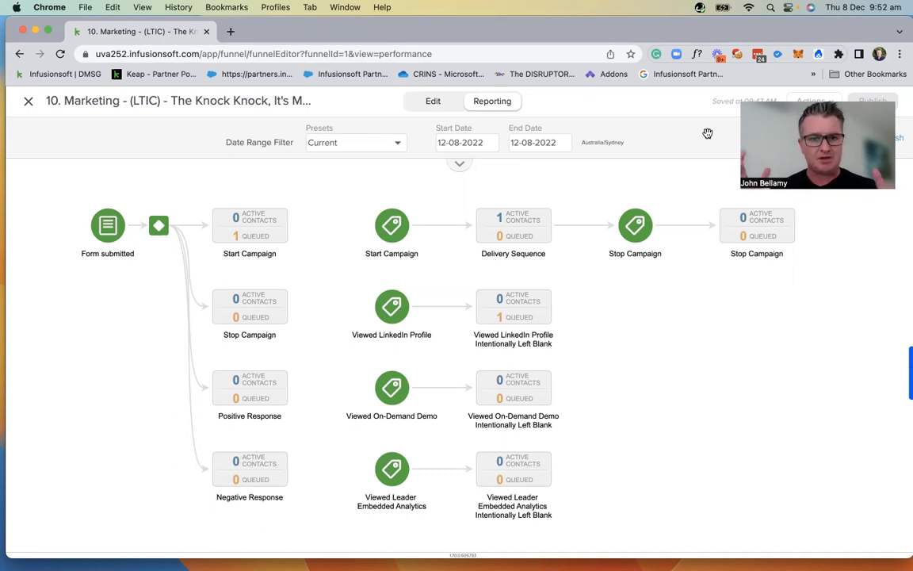
mouse_move(733, 382)
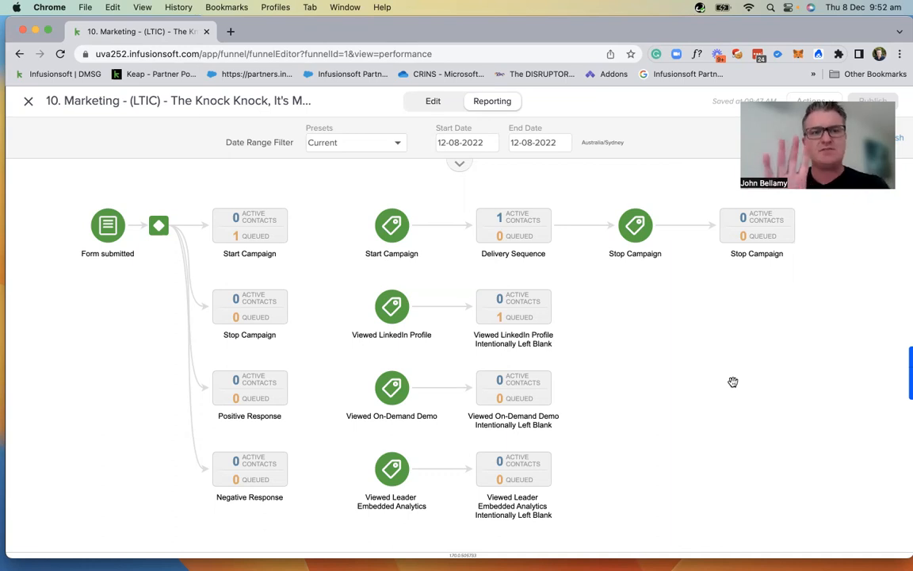
mouse_move(695, 369)
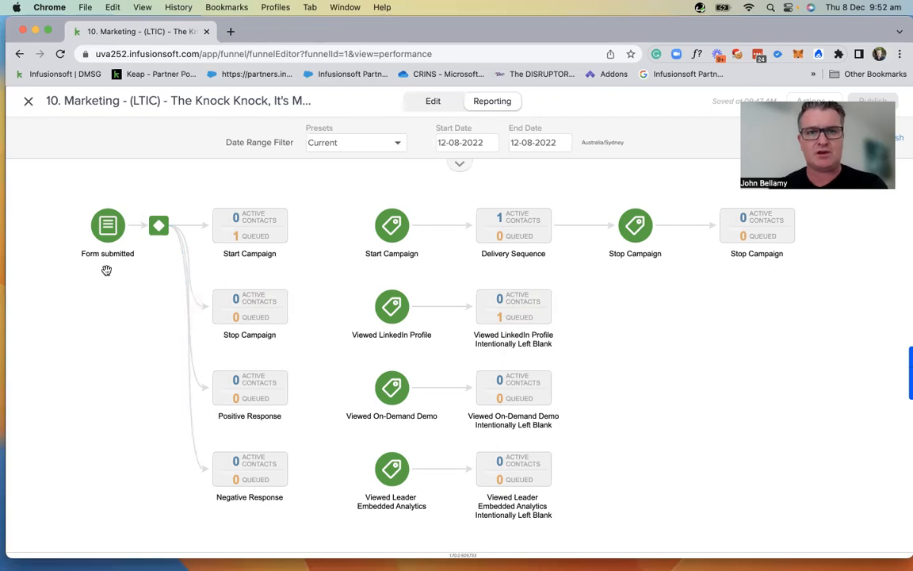
mouse_move(96, 285)
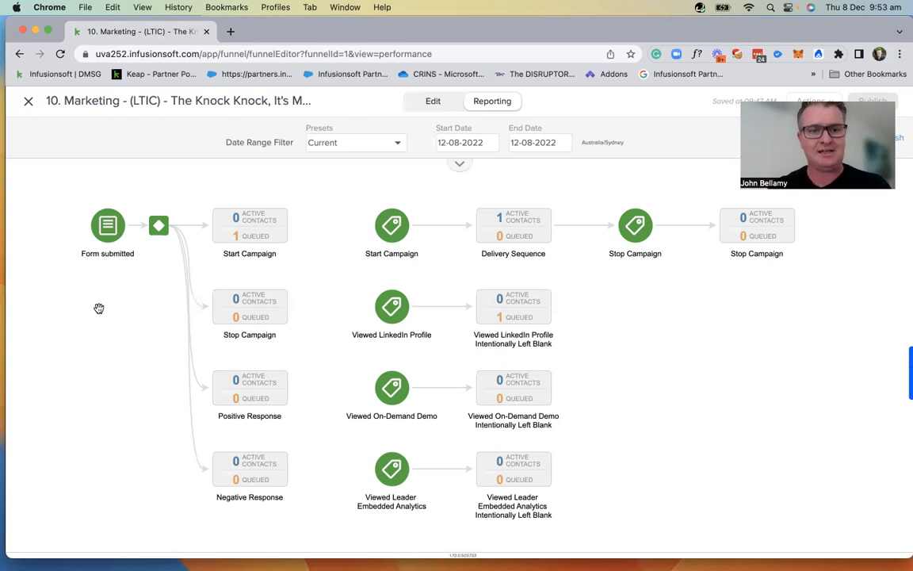
mouse_move(332, 240)
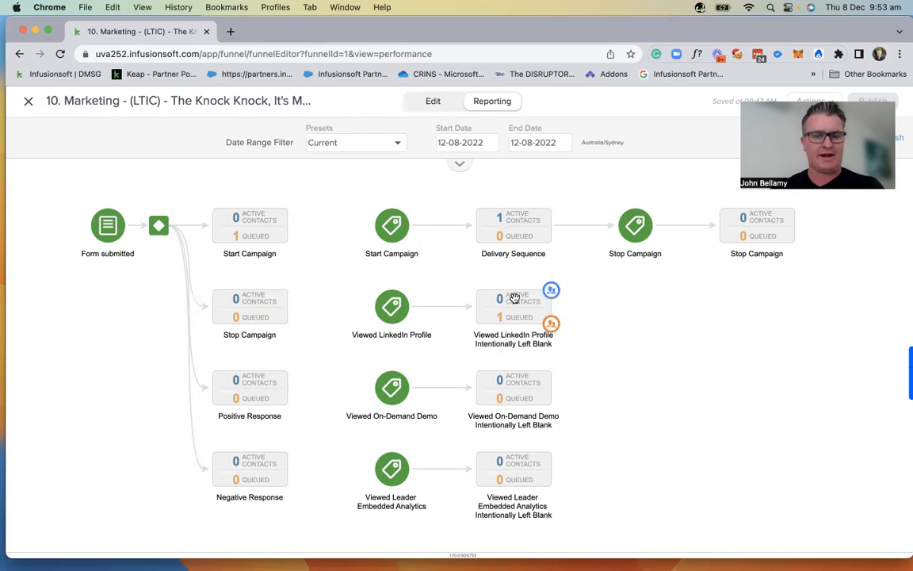
mouse_move(596, 346)
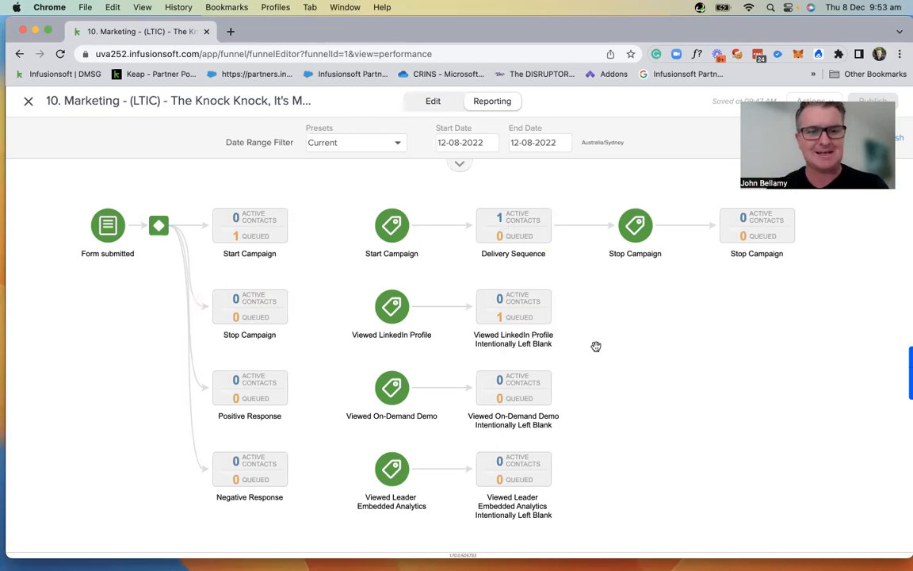
mouse_move(233, 262)
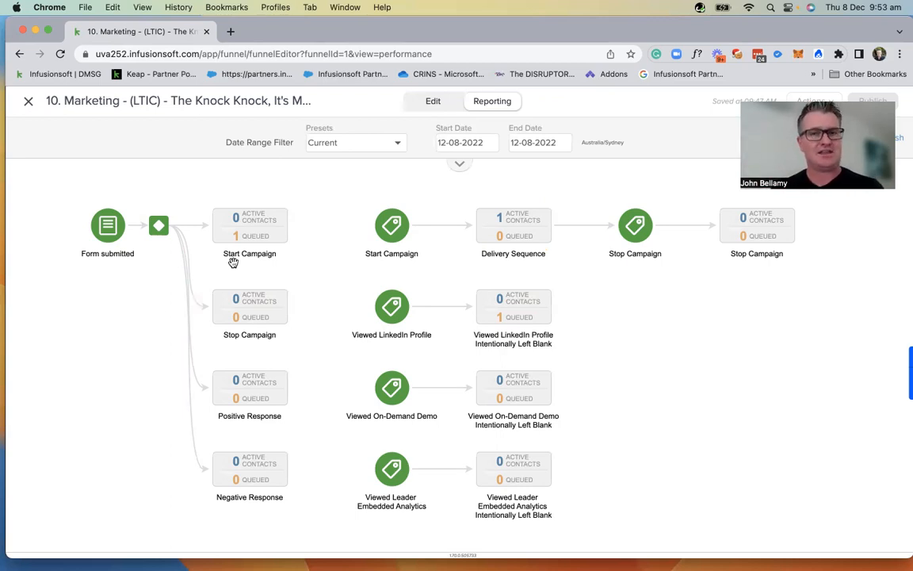
mouse_move(224, 246)
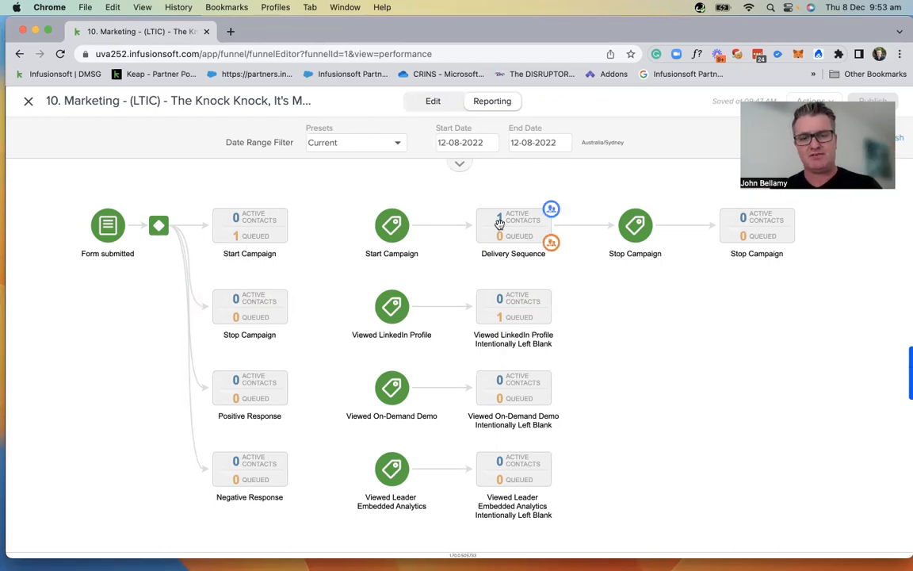
mouse_move(496, 226)
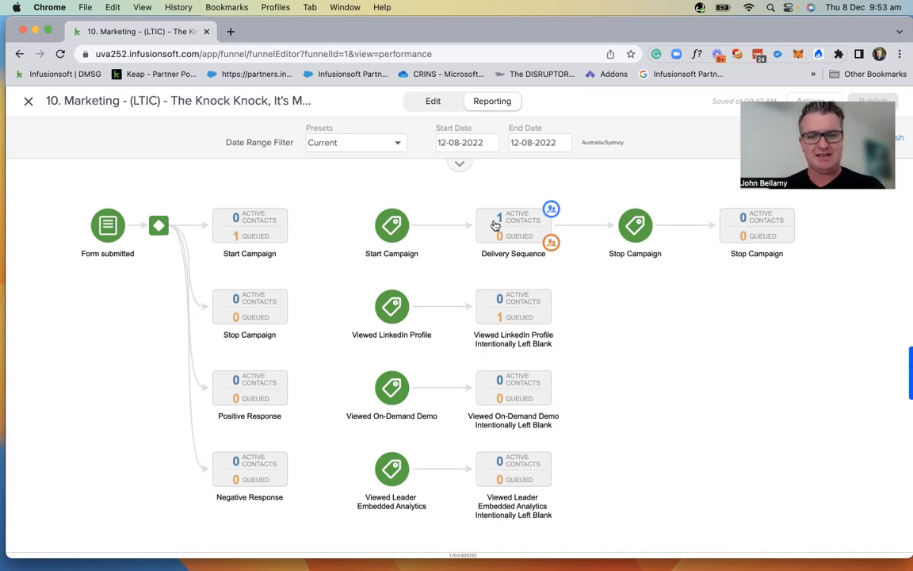
mouse_move(507, 215)
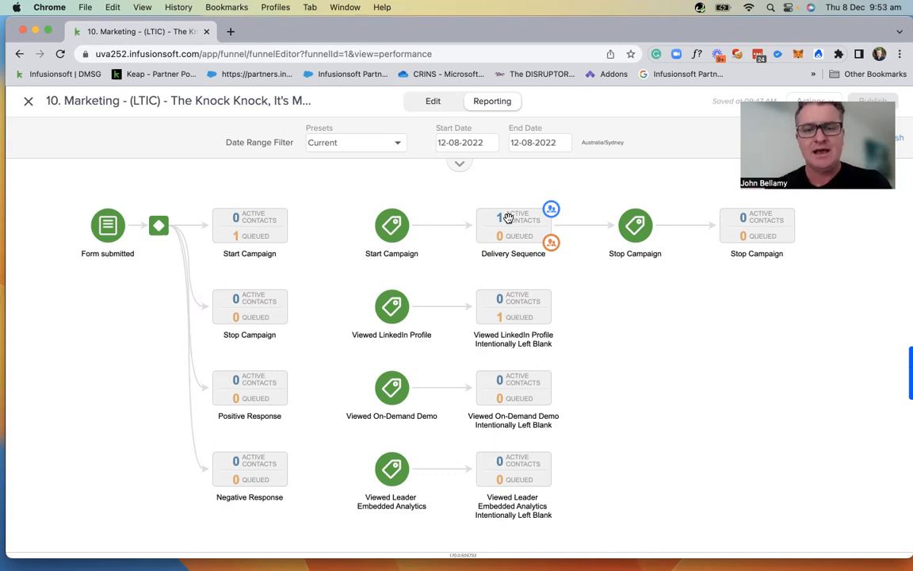
mouse_move(505, 220)
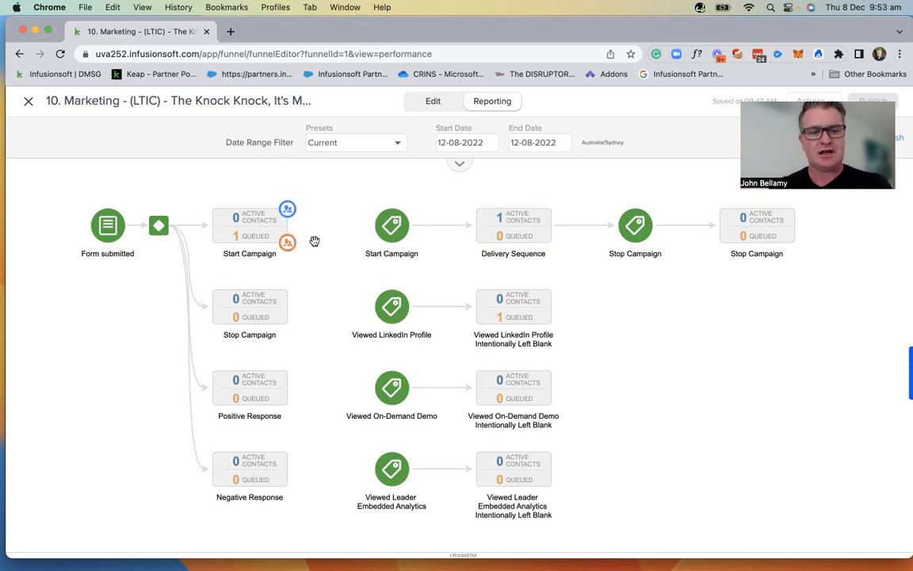
mouse_move(326, 241)
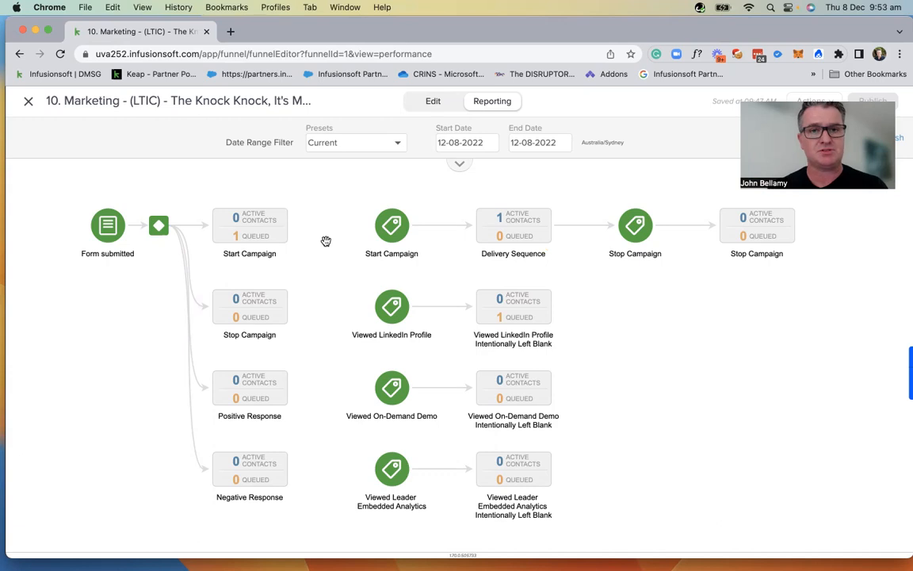
mouse_move(113, 242)
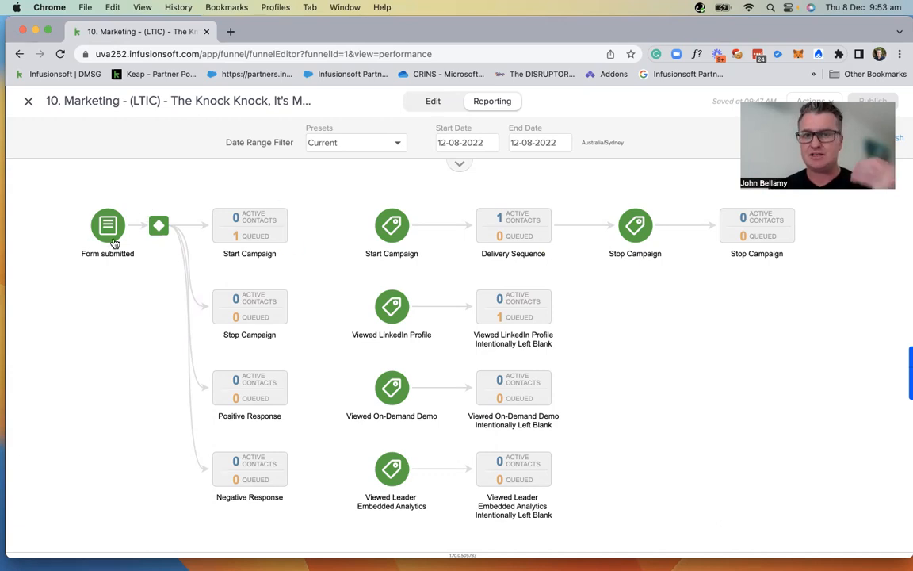
mouse_move(137, 245)
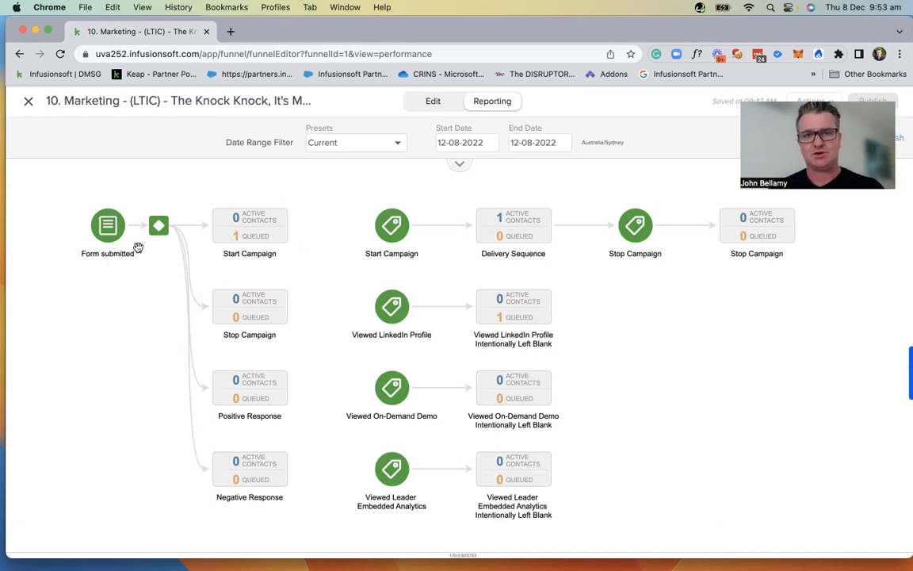
mouse_move(288, 316)
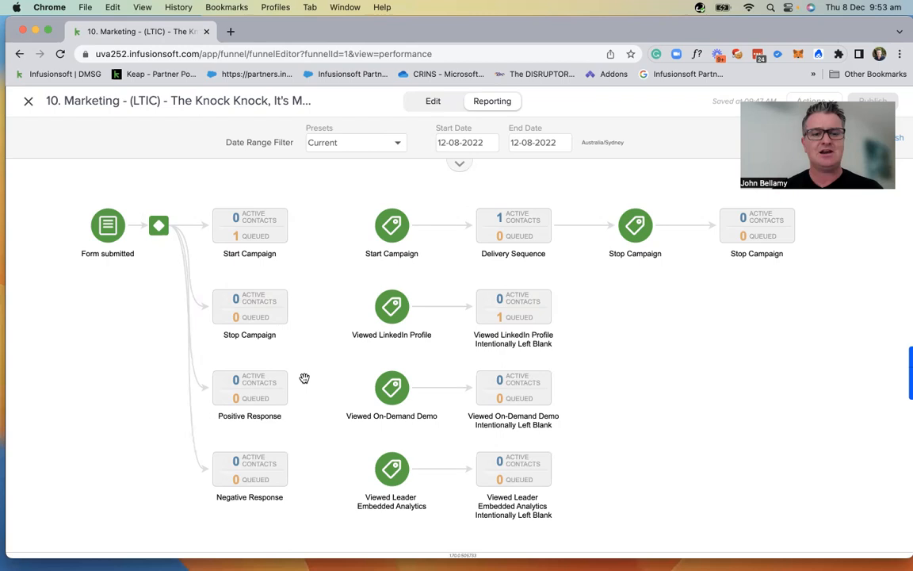
mouse_move(302, 387)
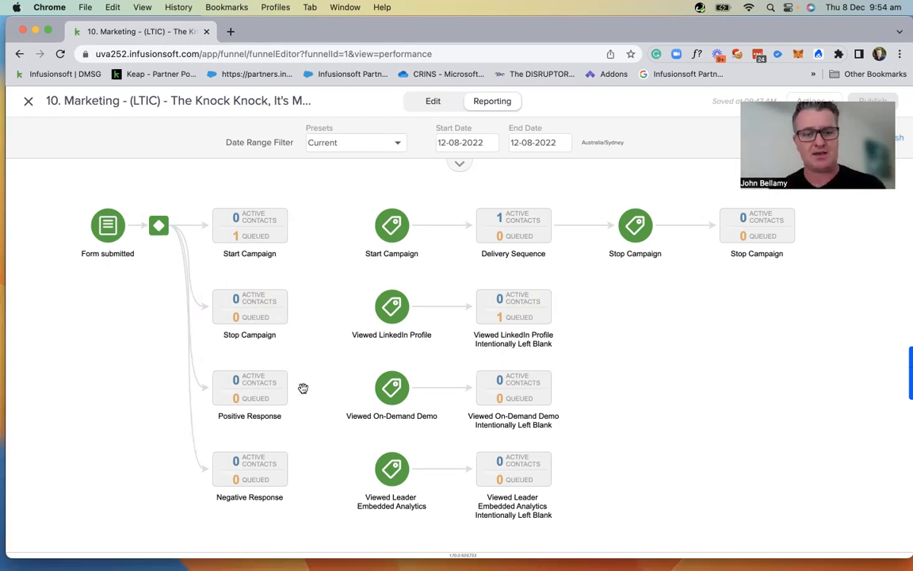
mouse_move(290, 455)
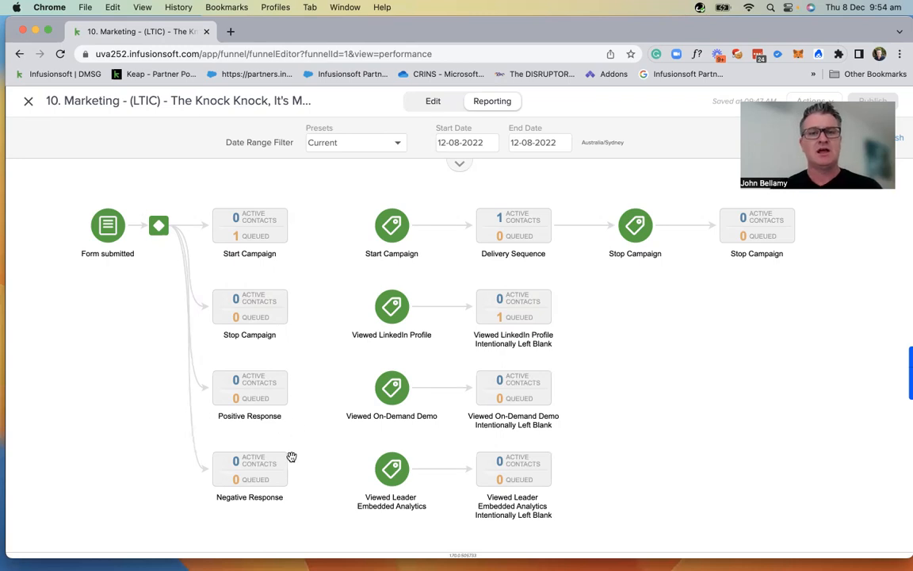
mouse_move(297, 467)
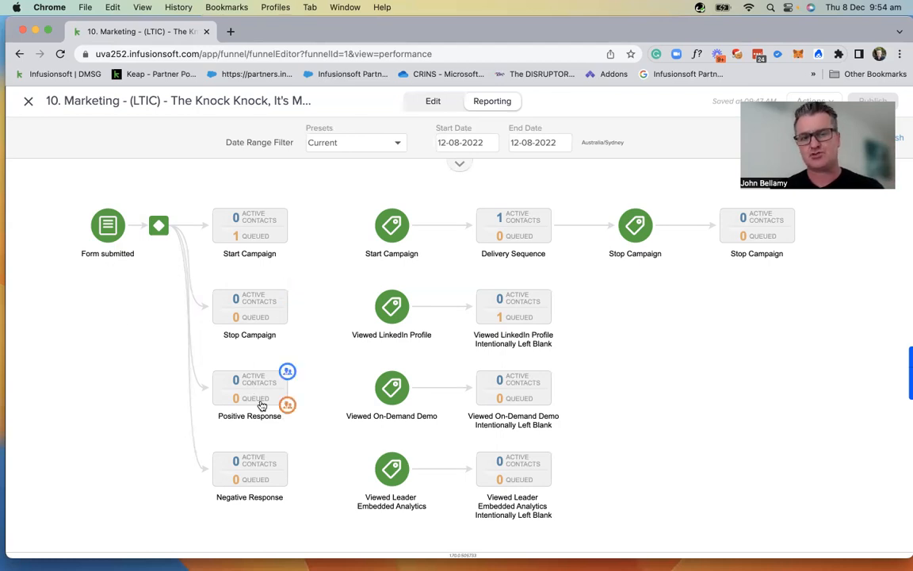
mouse_move(304, 376)
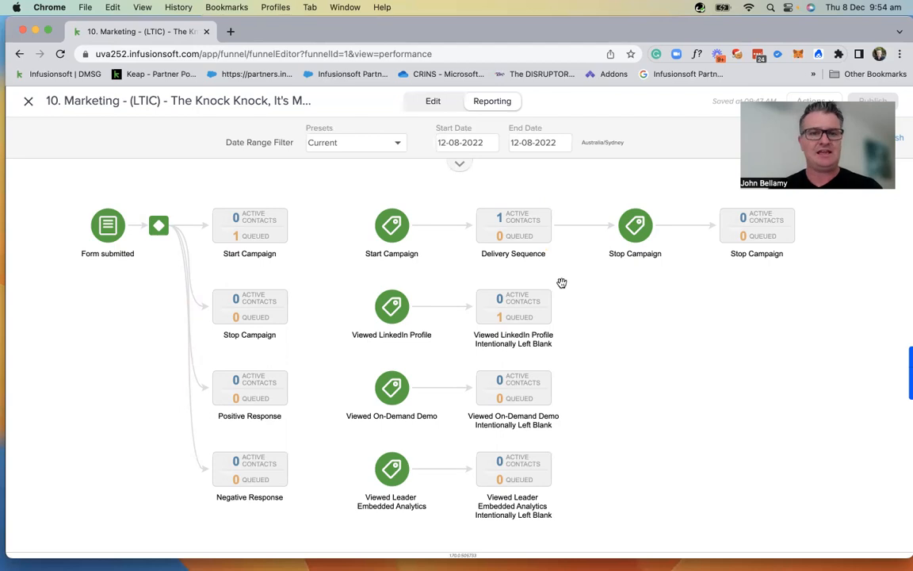
mouse_move(617, 389)
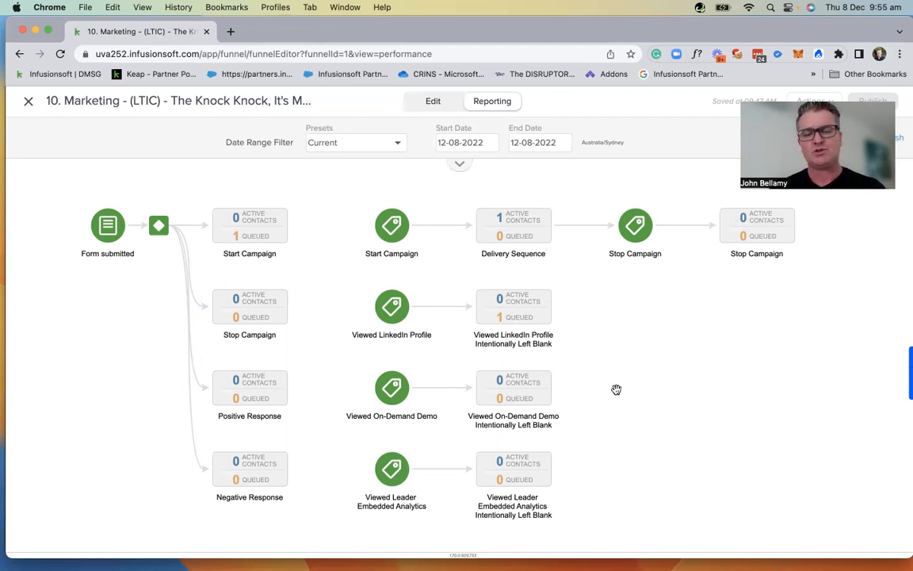
mouse_move(624, 414)
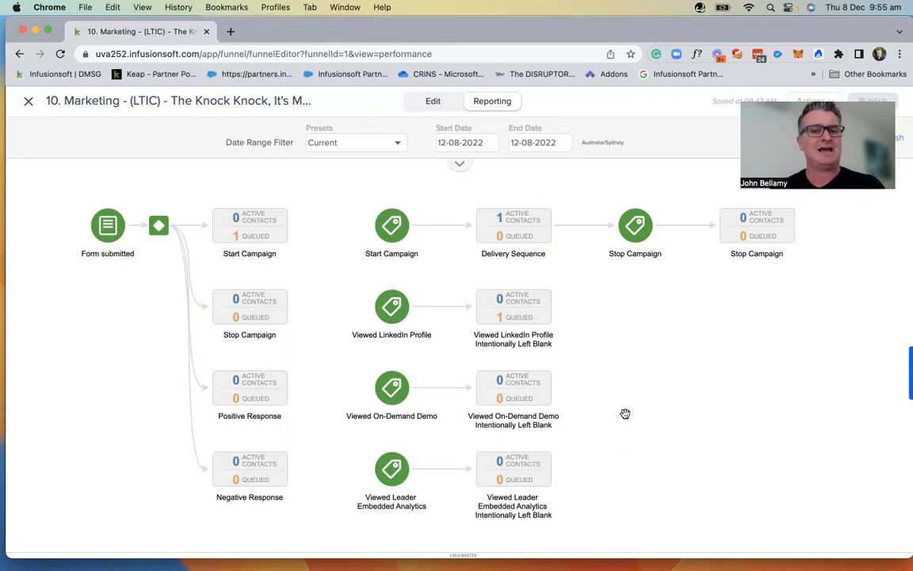
mouse_move(569, 310)
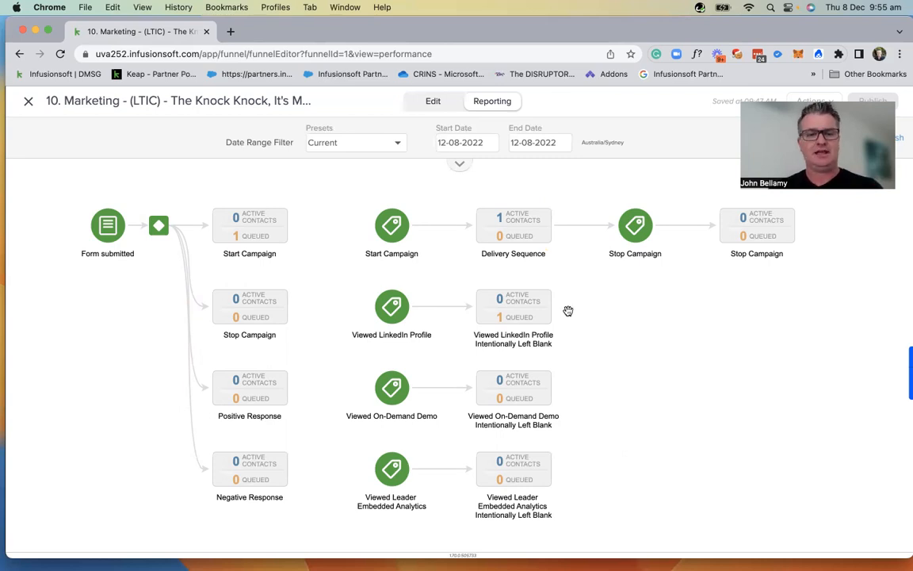
mouse_move(559, 306)
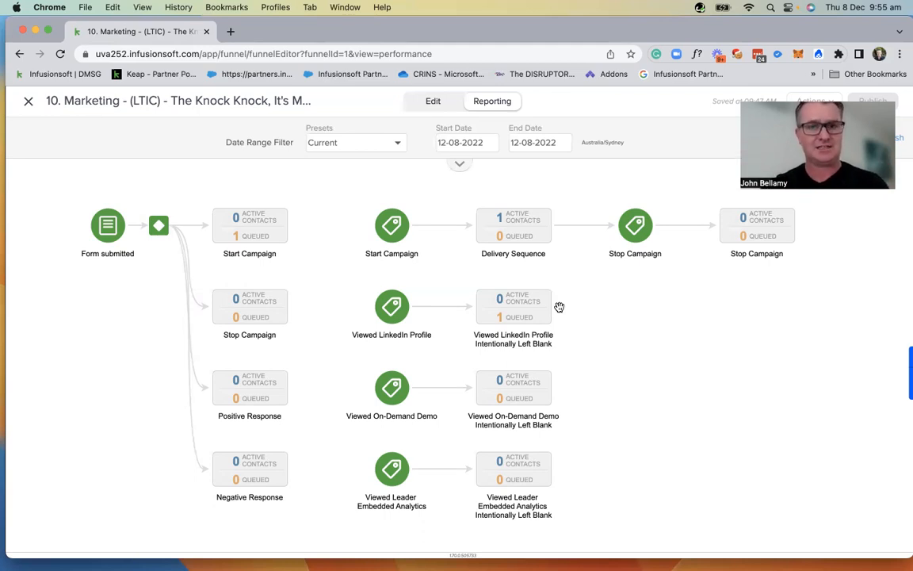
mouse_move(391, 304)
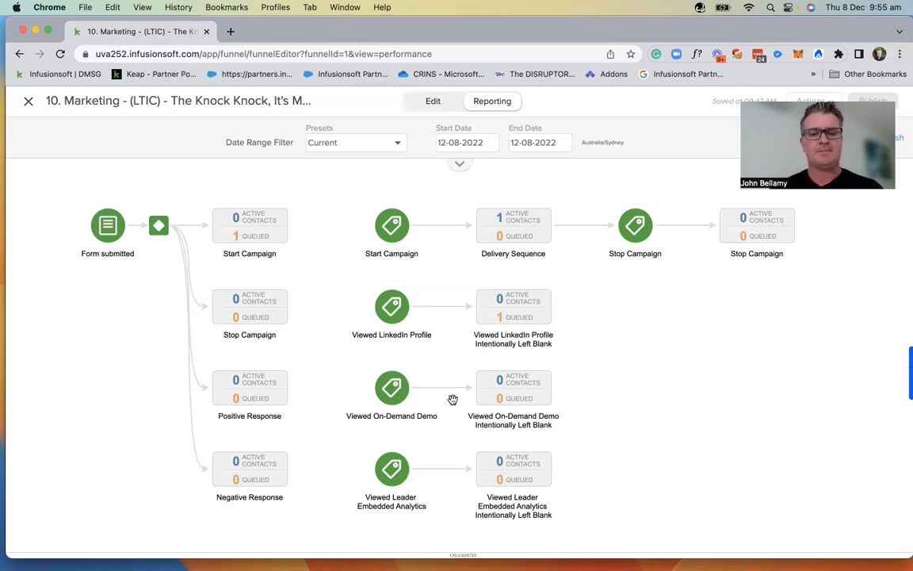
mouse_move(578, 372)
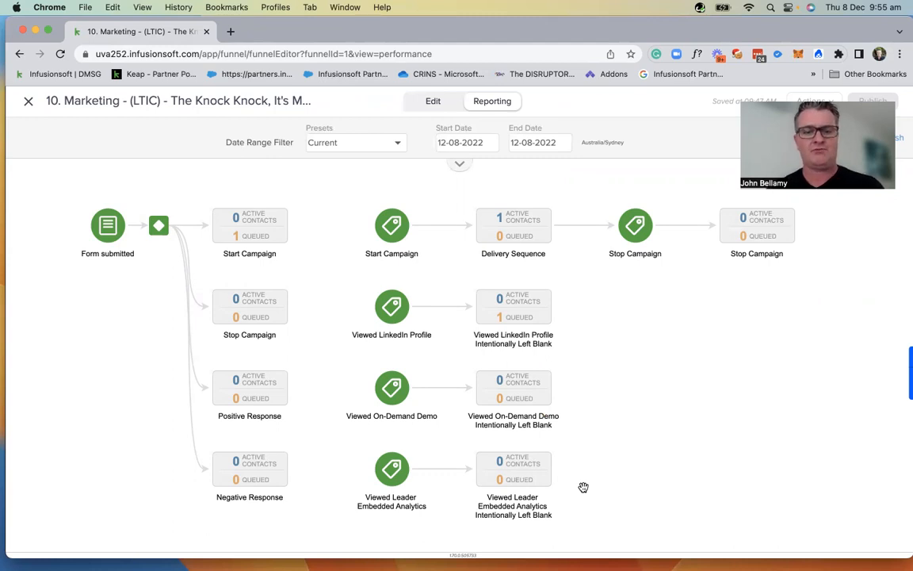
mouse_move(594, 513)
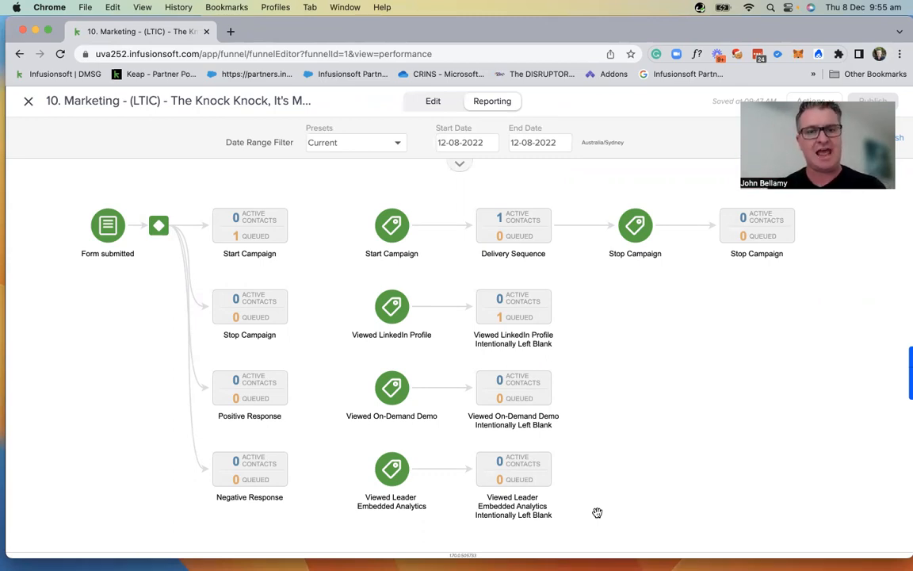
mouse_move(620, 381)
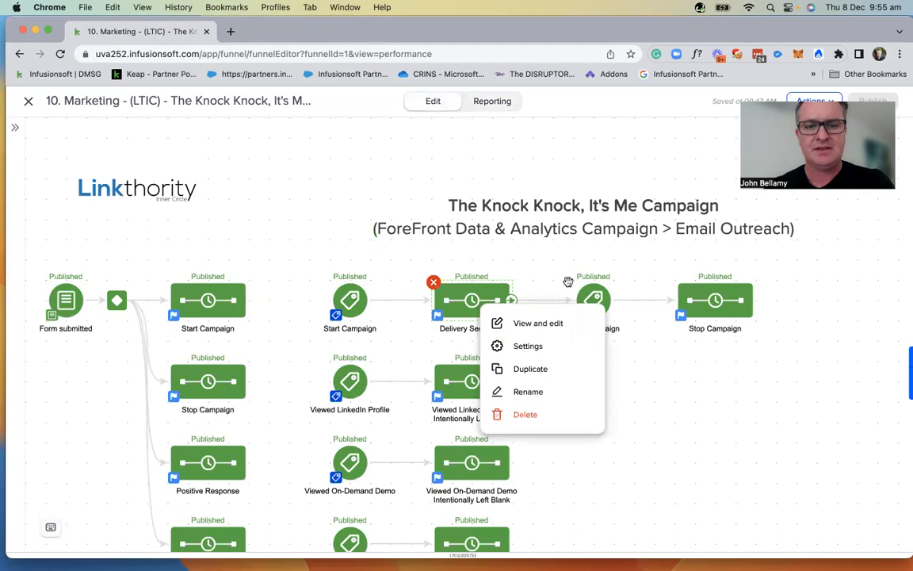
- Open the Delivery Sequence to view its tag, owner, note, wait and email steps
click(537, 322)
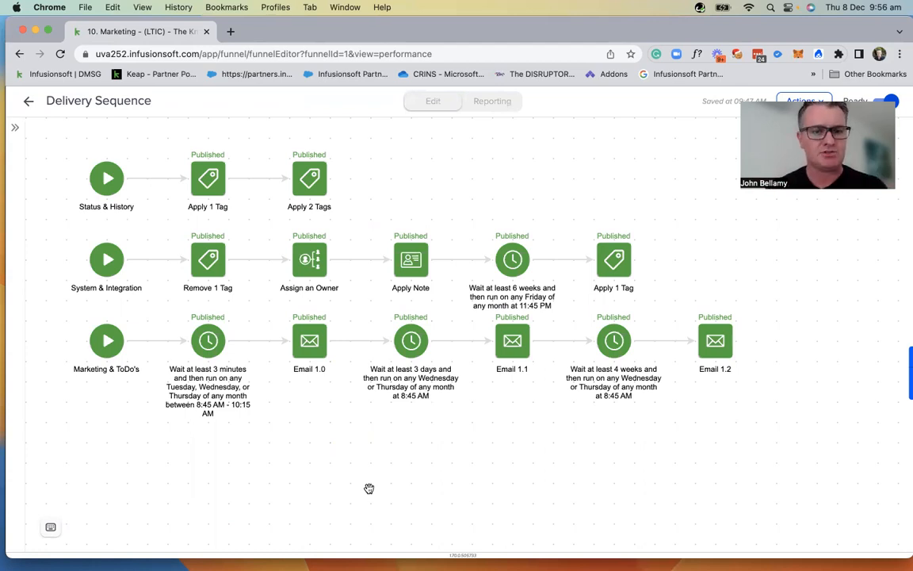
mouse_move(101, 207)
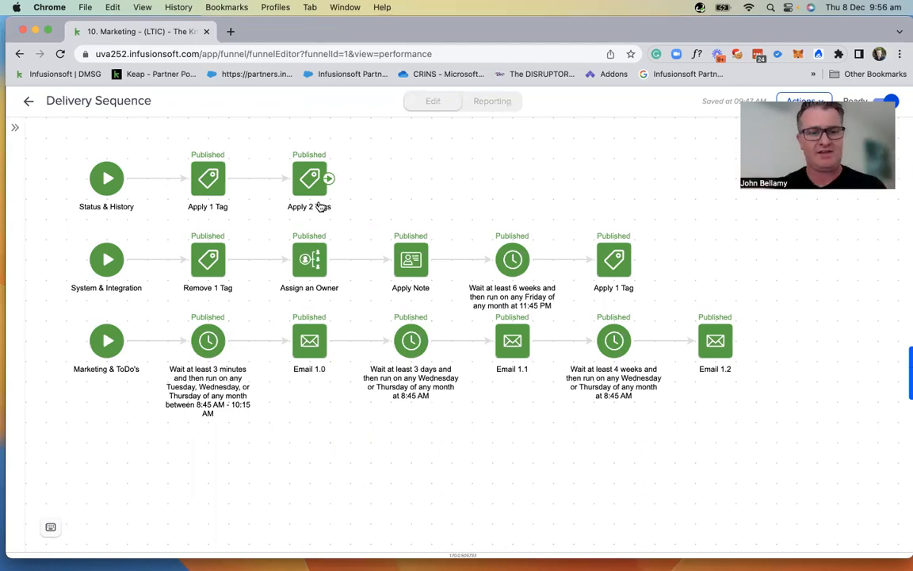
mouse_move(161, 264)
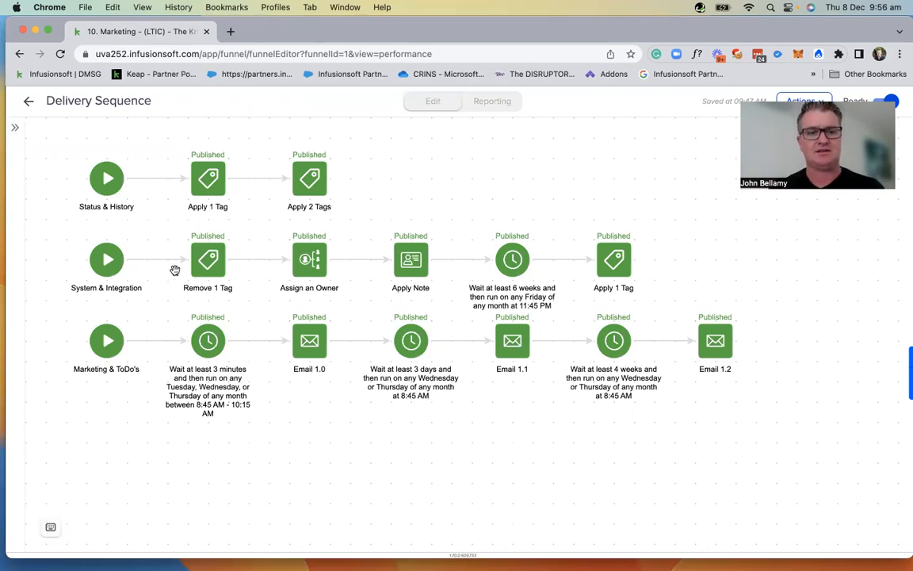
mouse_move(417, 260)
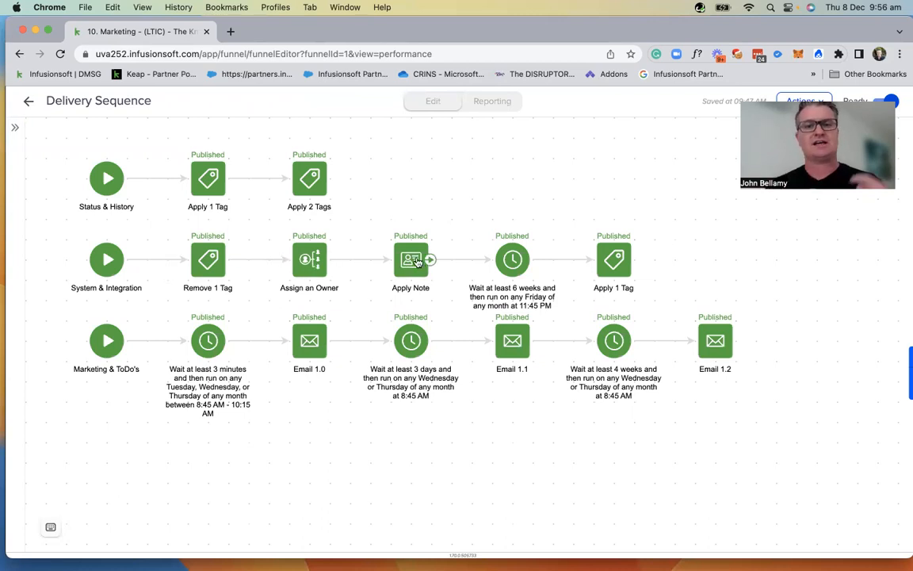
mouse_move(563, 279)
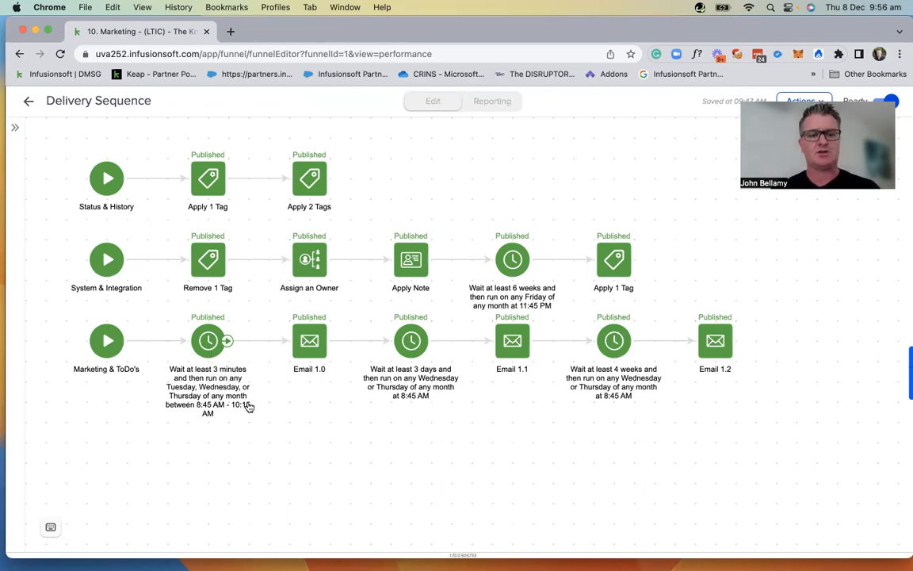
mouse_move(271, 375)
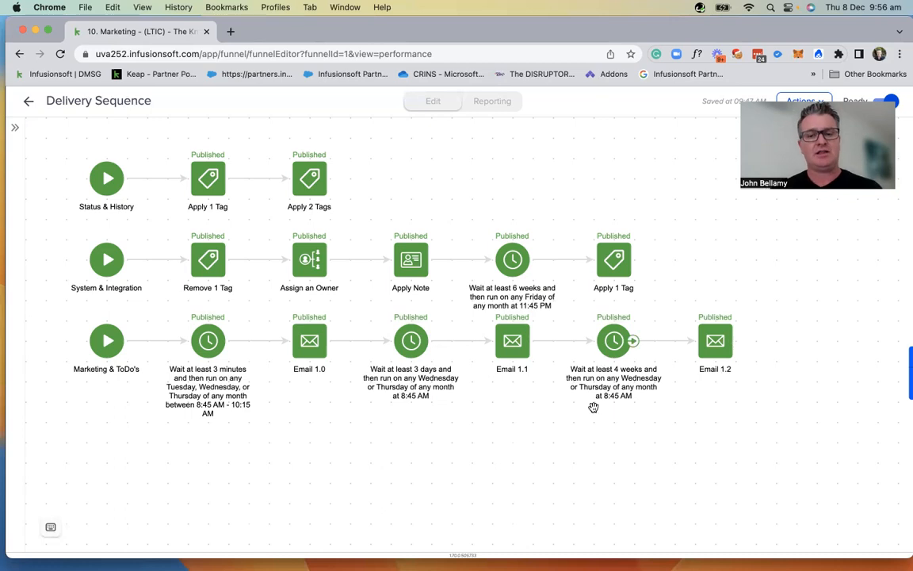
mouse_move(618, 417)
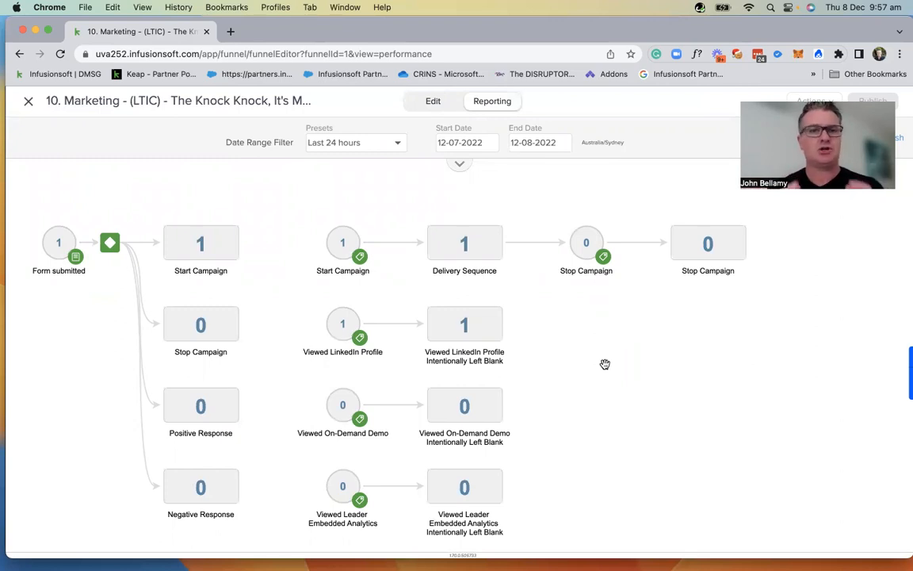
mouse_move(151, 336)
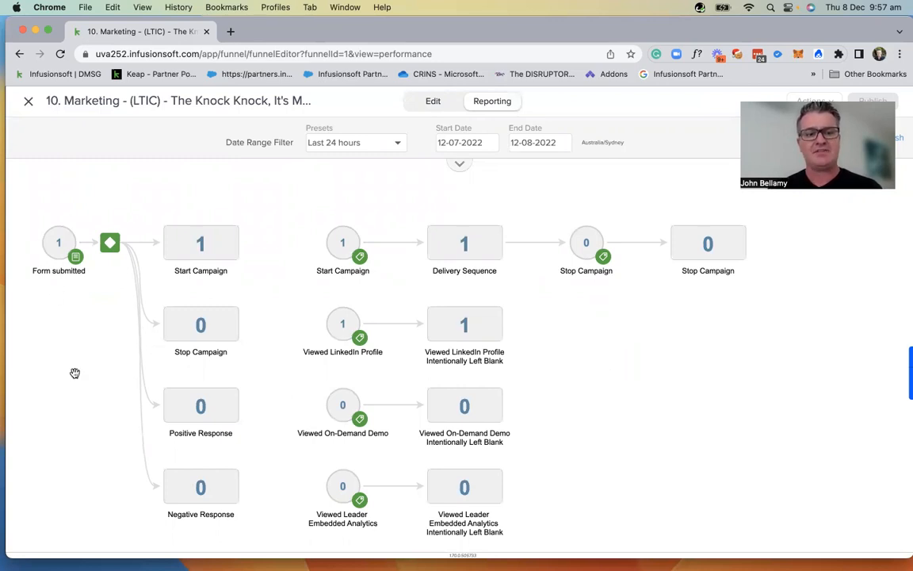
mouse_move(148, 498)
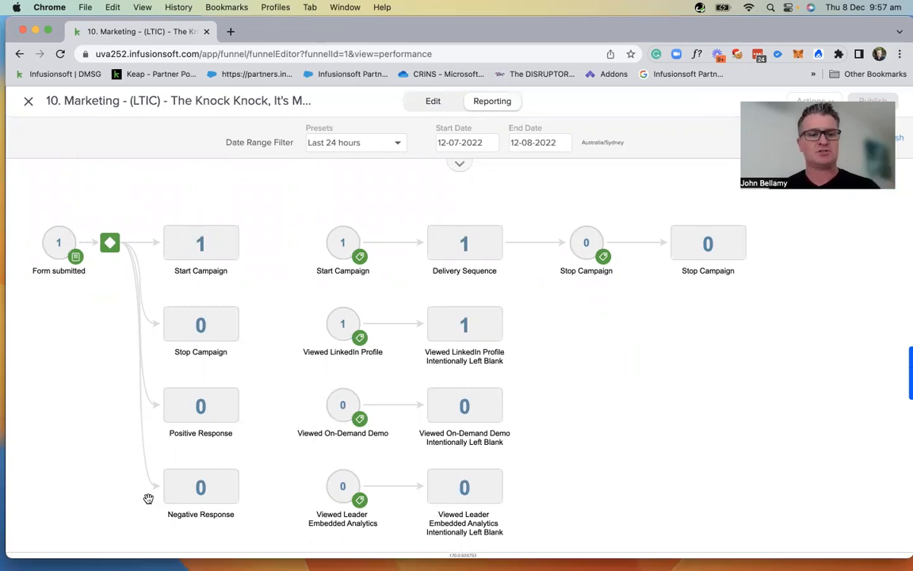
mouse_move(723, 420)
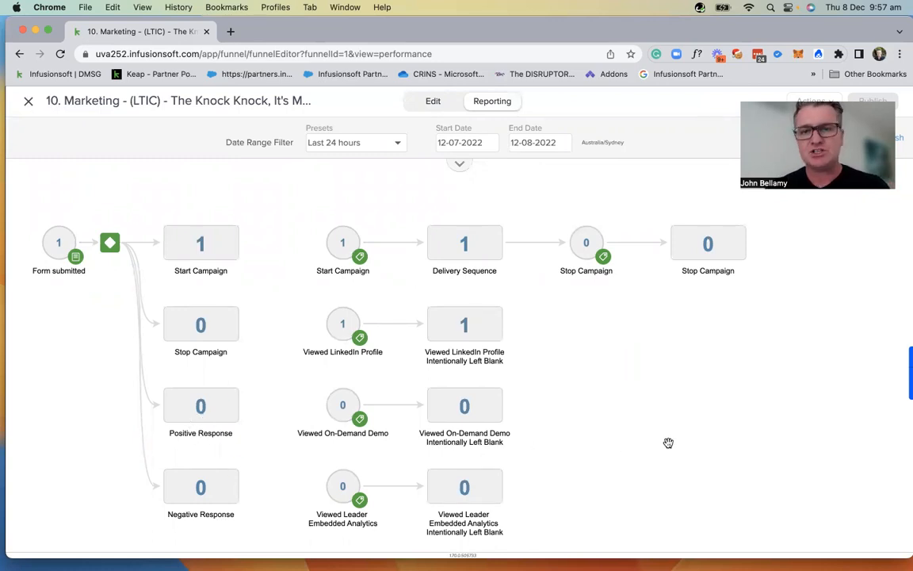
mouse_move(534, 19)
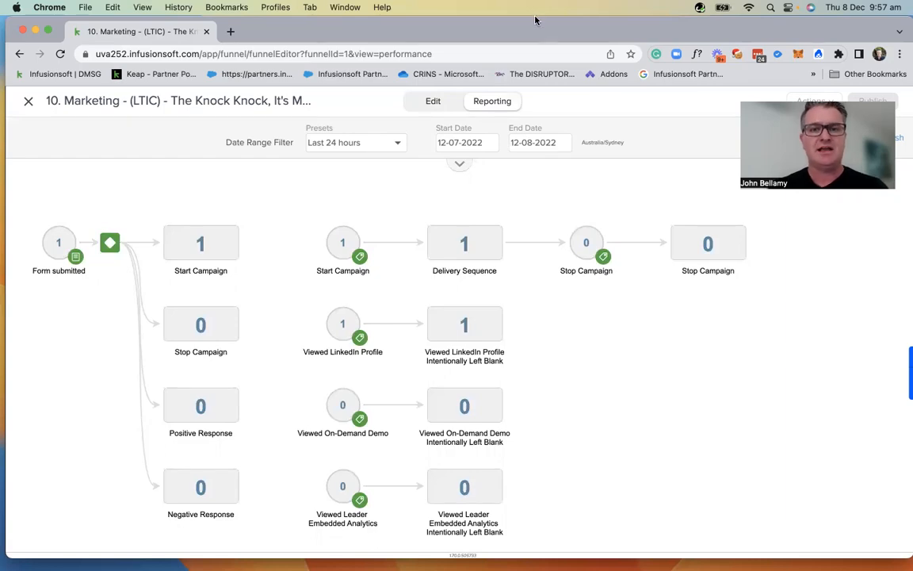